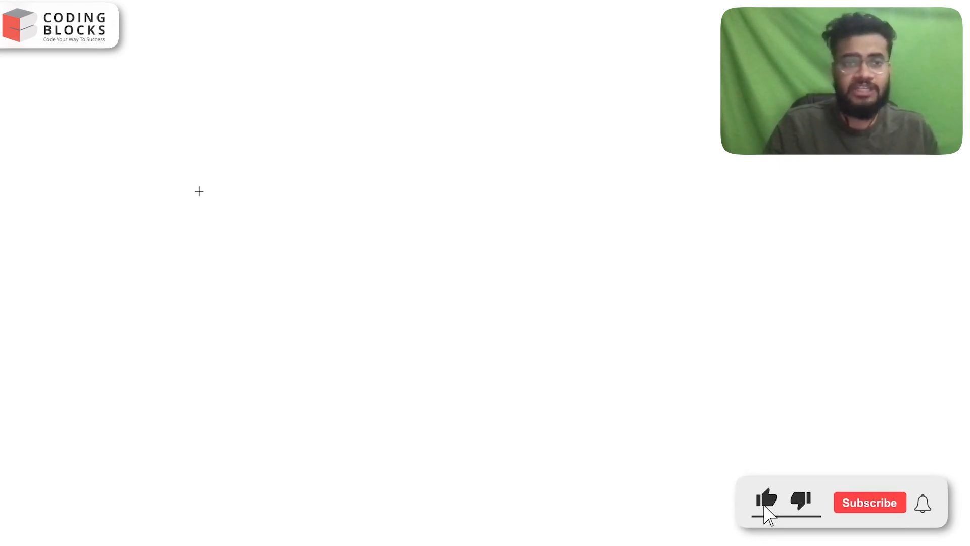
Begin handwriting a blue letter D near the top-left of the blank canvas.
click(869, 502)
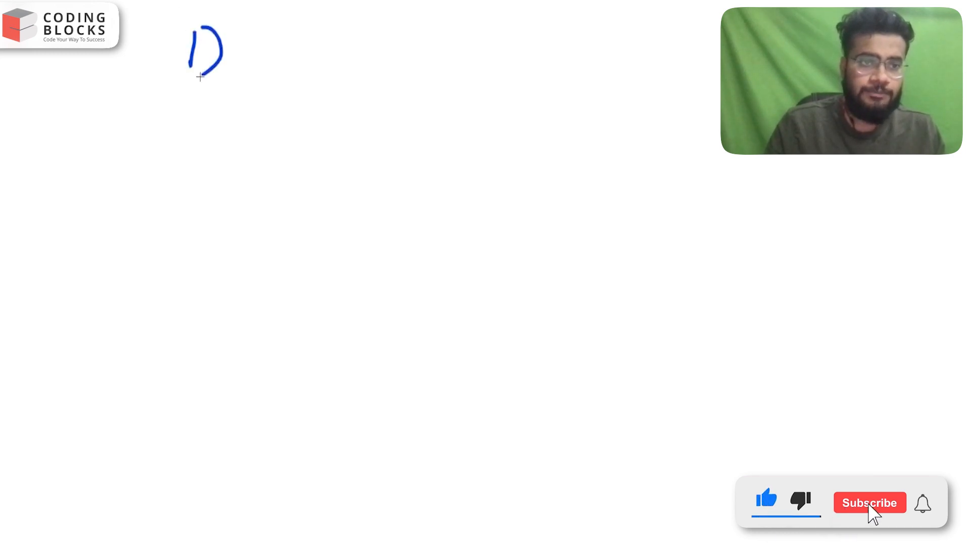
click(869, 502)
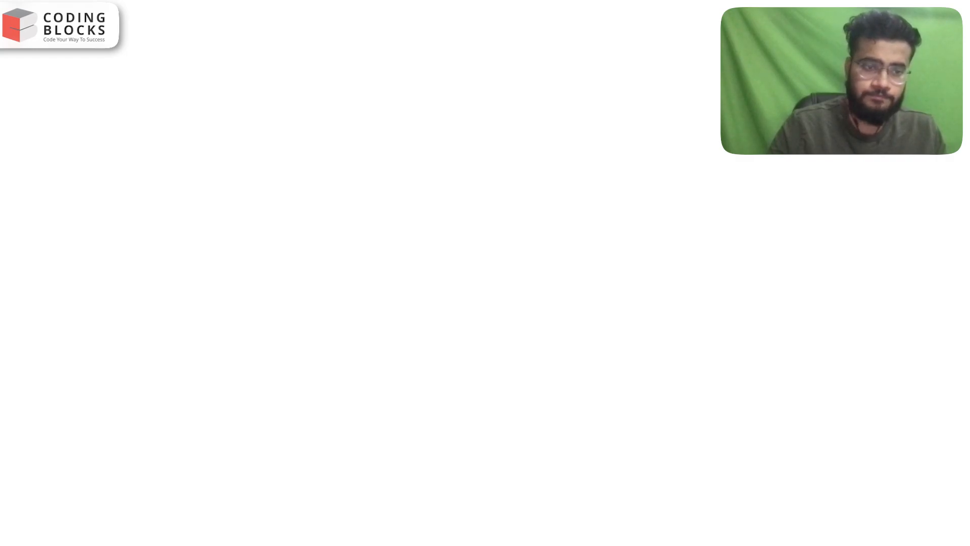
mouse_move(222, 56)
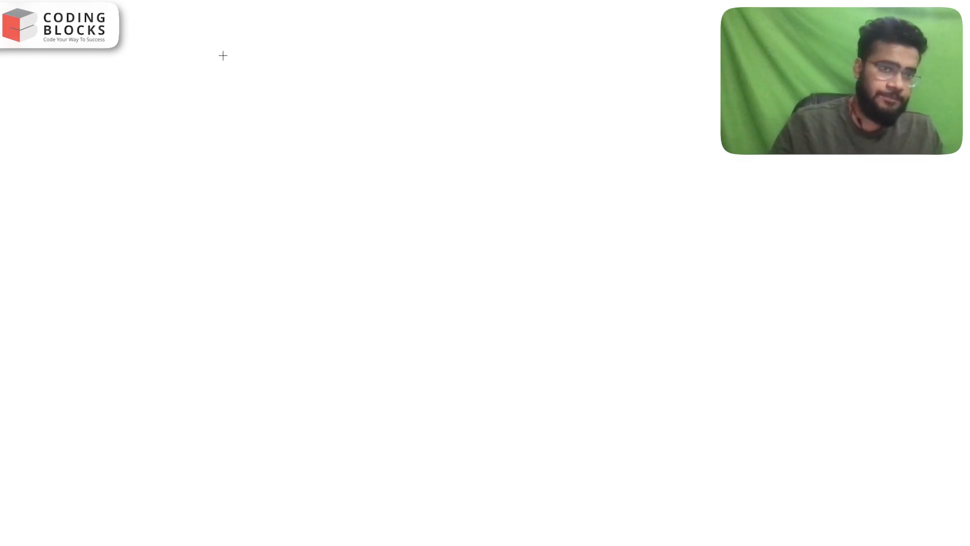
drag(224, 67, 297, 67)
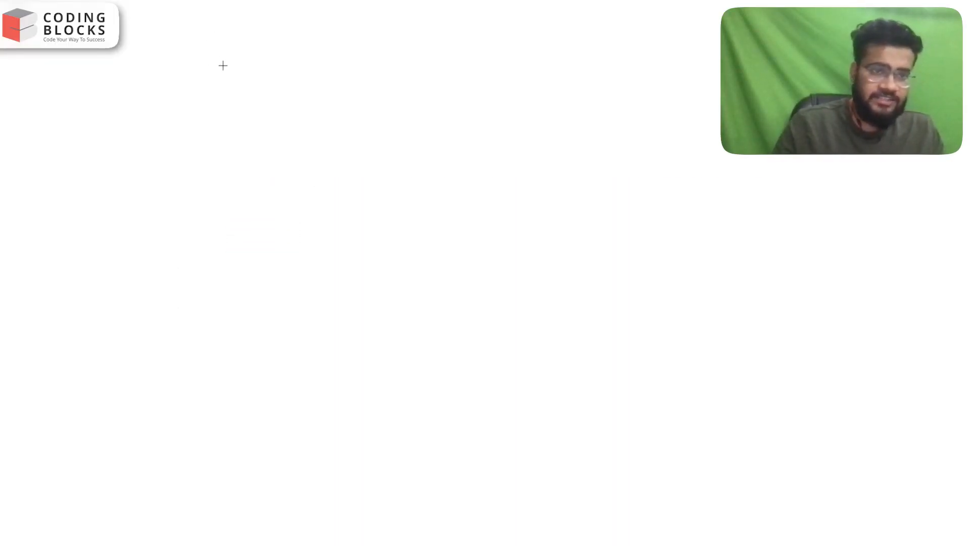
Write the yellow '3) Security' heading, then 'Cyber Sec' below 'Web Sec.' with a stroke beneath it.
drag(191, 65, 334, 64)
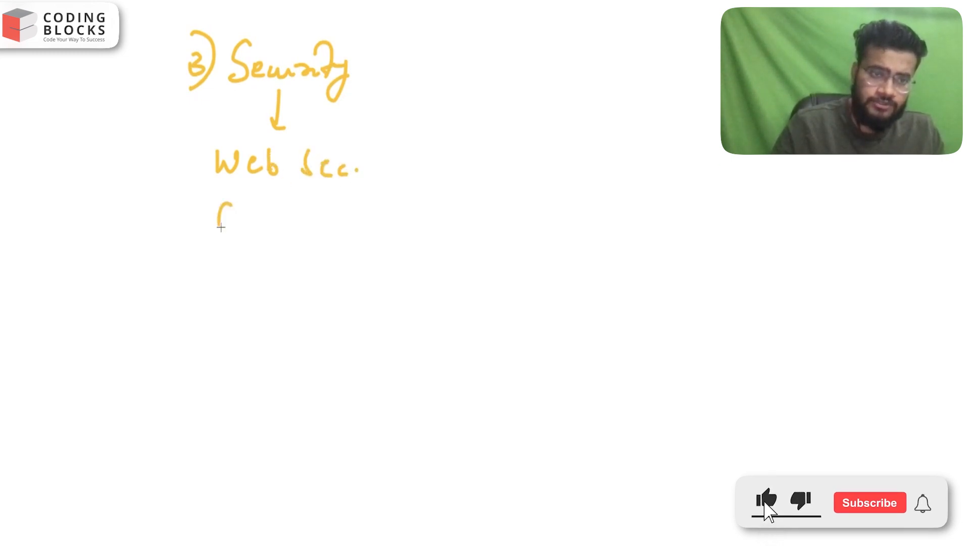
drag(217, 222, 371, 222)
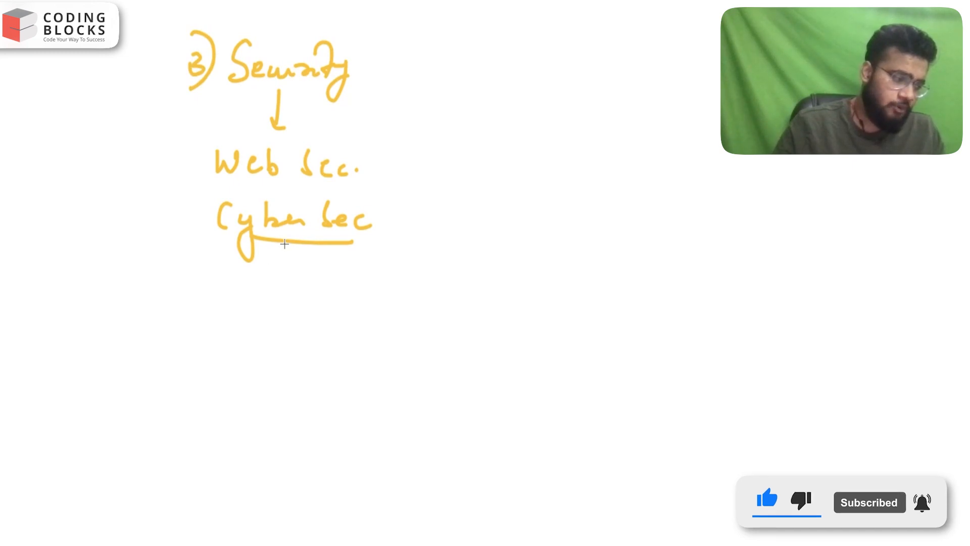
drag(285, 243, 272, 303)
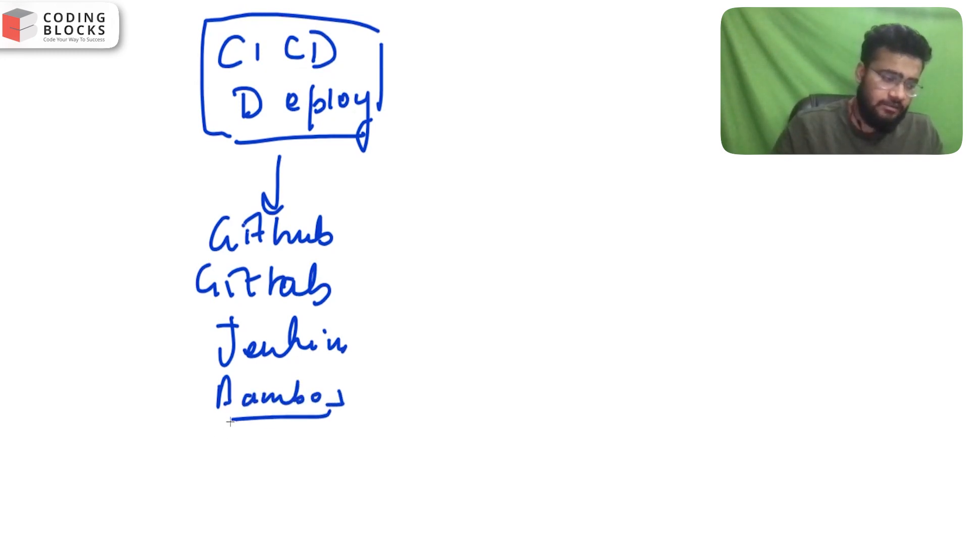
Draw a long arrow from the CI/CD Deploy box down past the tool list.
drag(356, 130, 346, 312)
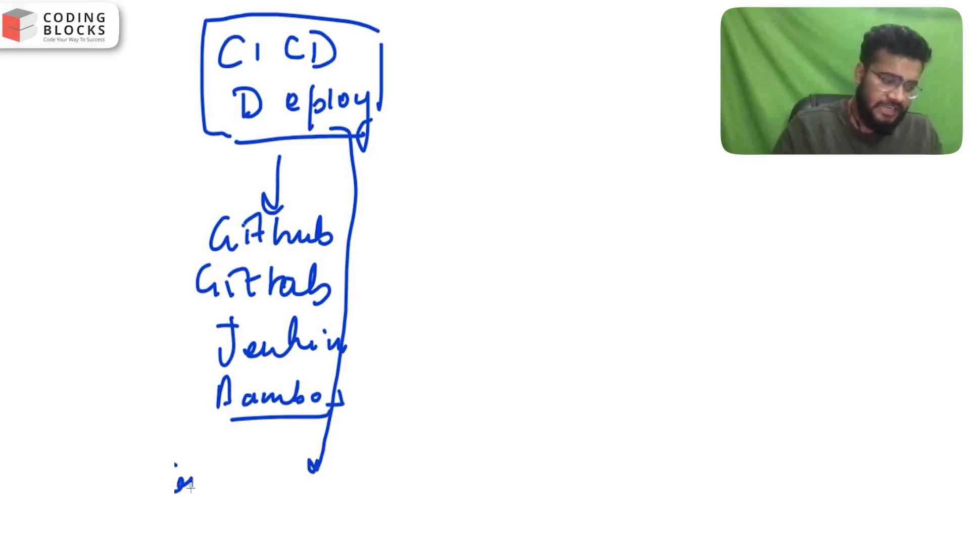
Handwrite the note 'central principal of Devops' below the tool list.
drag(183, 486, 222, 470)
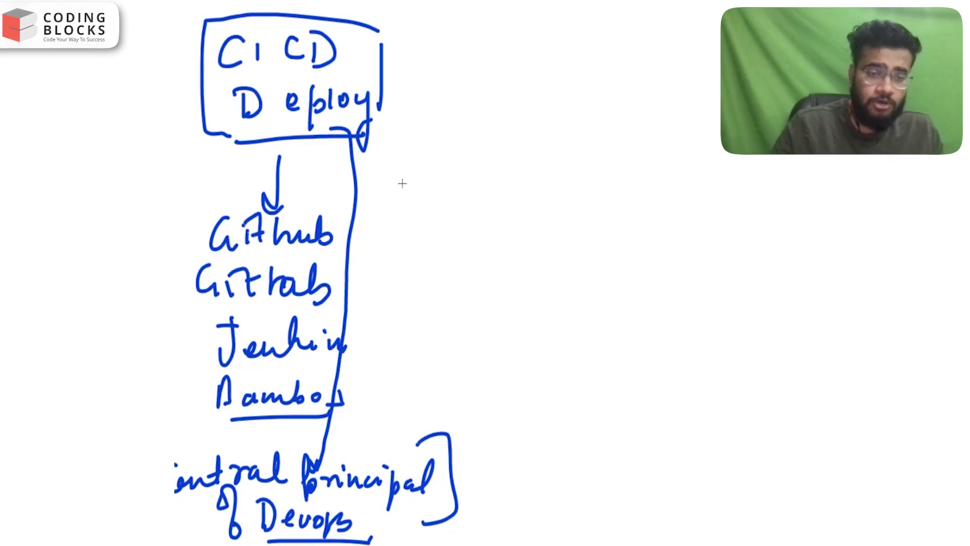
mouse_move(400, 181)
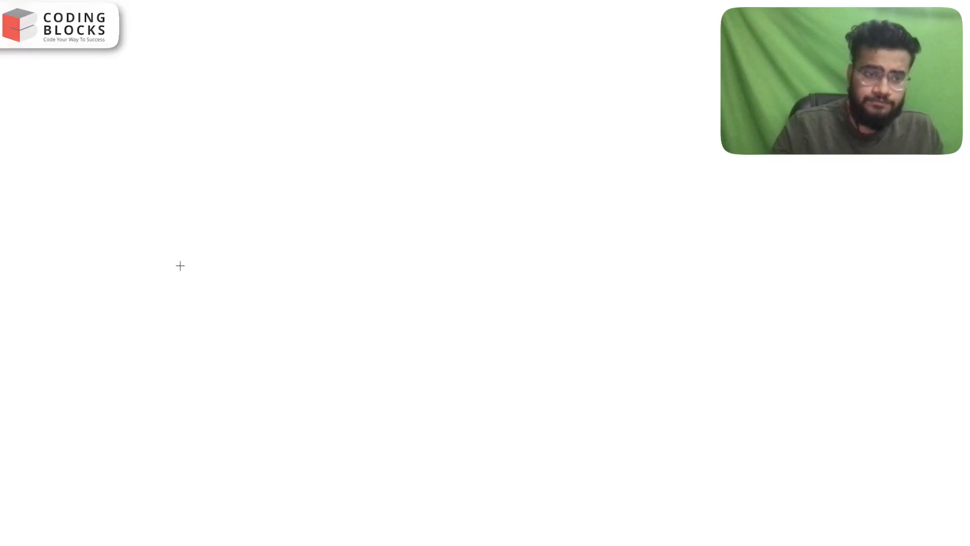
Handwrite the blue 'IaC' heading at the top of the new page.
drag(214, 46, 214, 84)
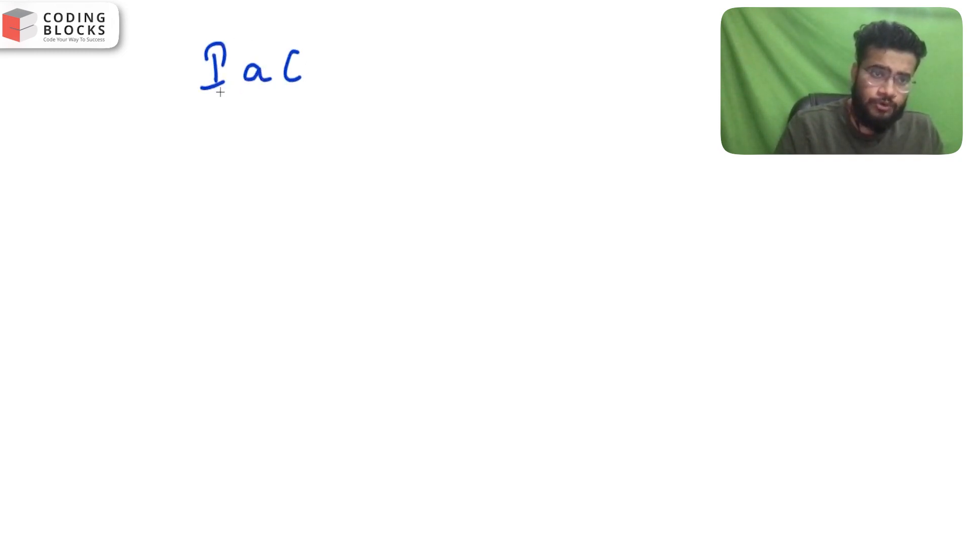
drag(201, 95, 282, 96)
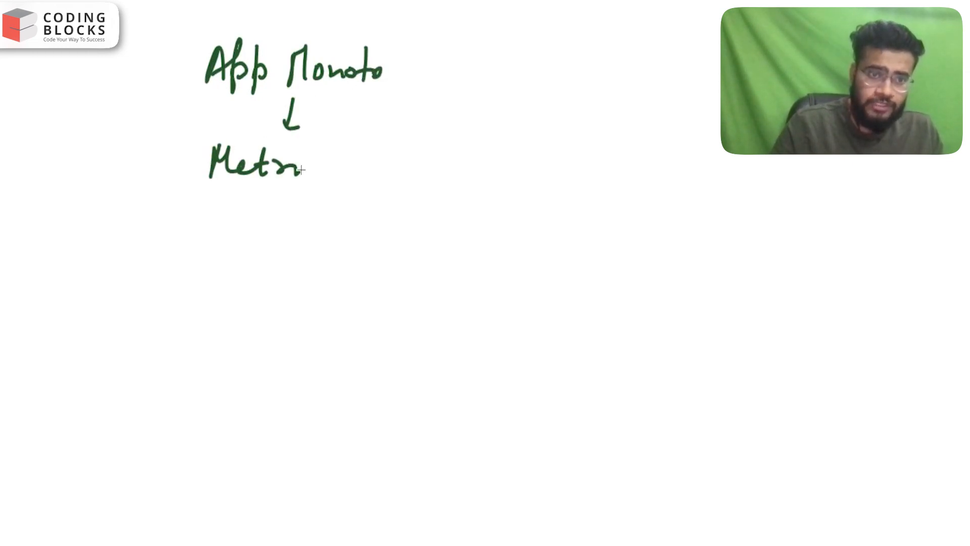
Finish the green word 'Metrics' and draw an arrow pointing down from it.
drag(304, 169, 229, 271)
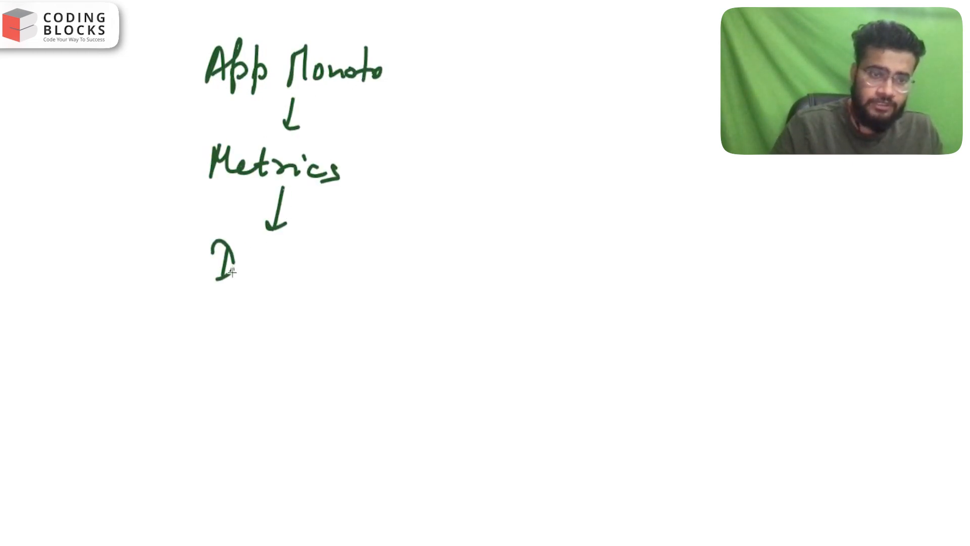